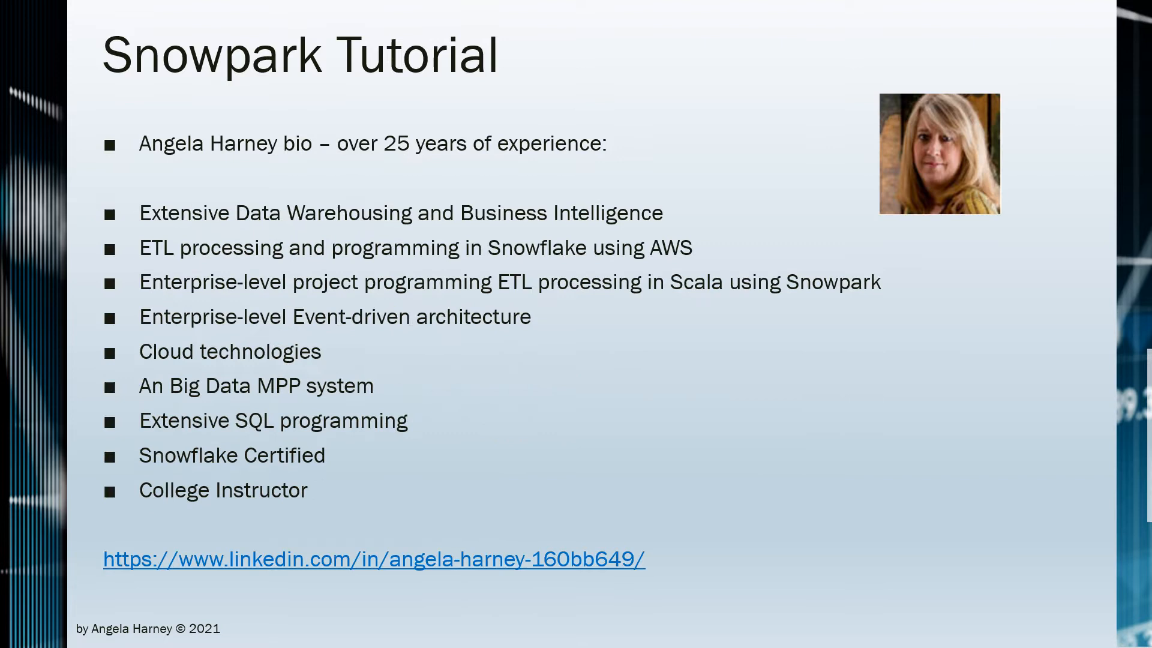
- Advance the slideshow to the 'Save a DataFrame' slide with the CREATE OR REPLACE TABLE query
key("Right")
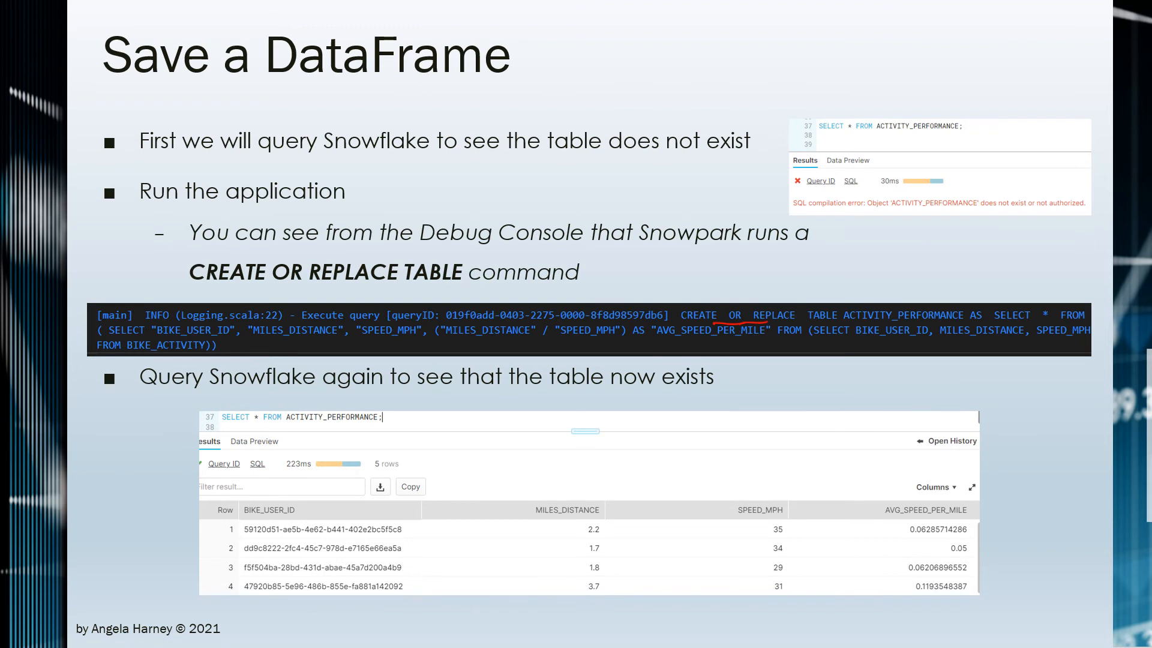